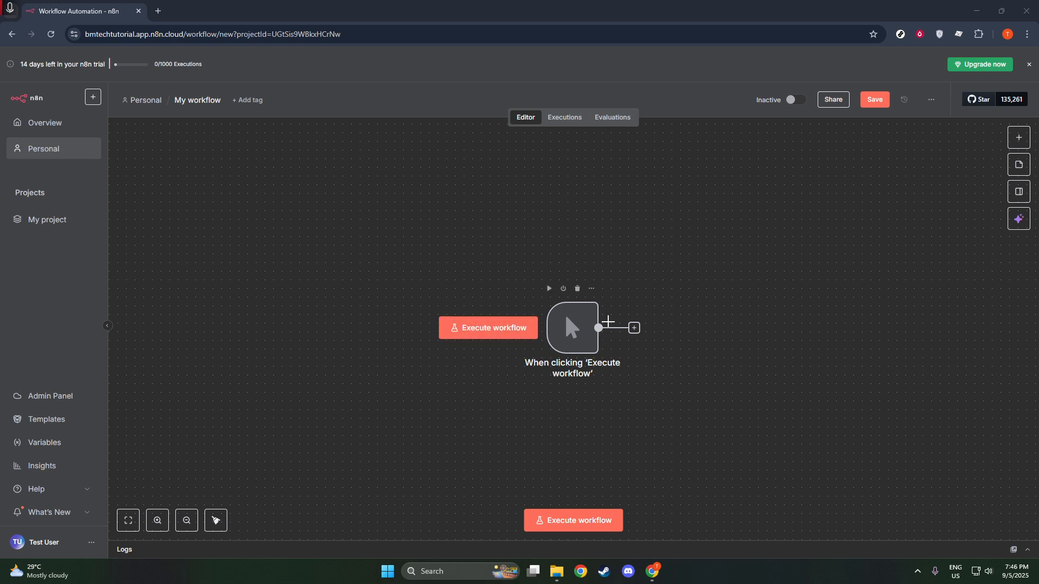
Open the node picker after the manual trigger and search 'insta', then 'face'
click(607, 322)
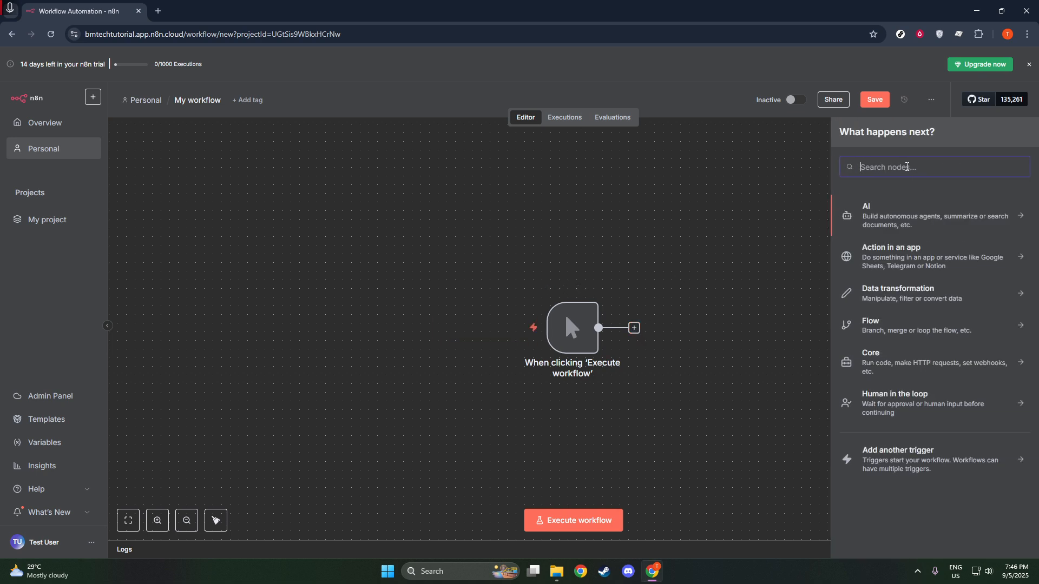
text(insta)
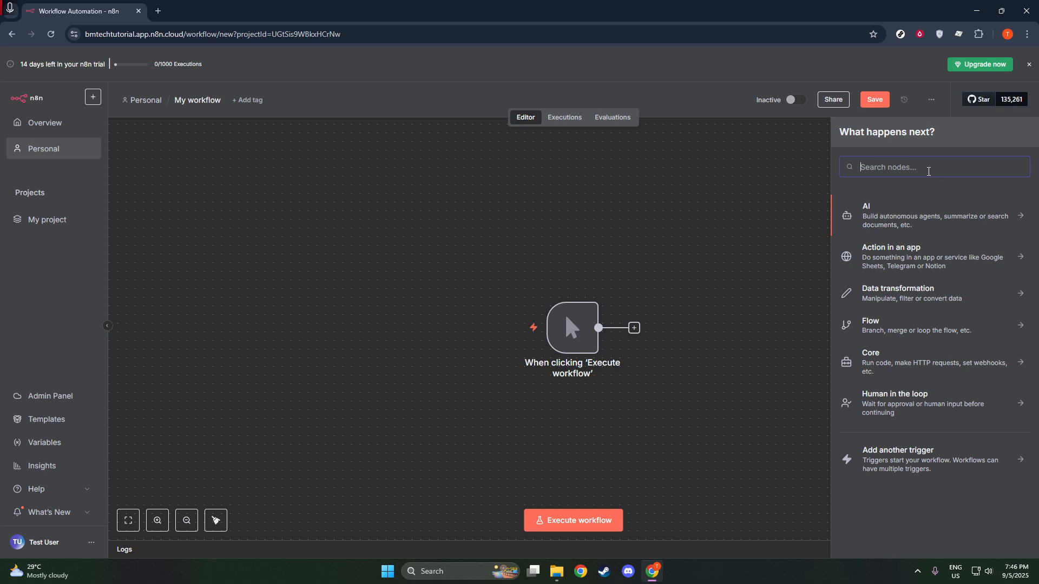
text(face)
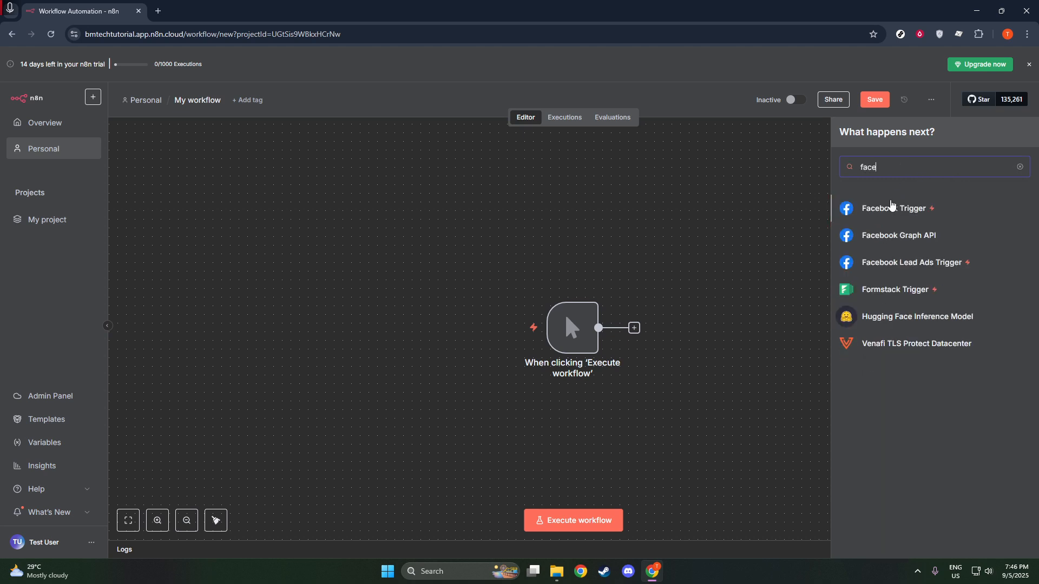
Add a Facebook Trigger node with its Object parameter set to Instagram
click(896, 208)
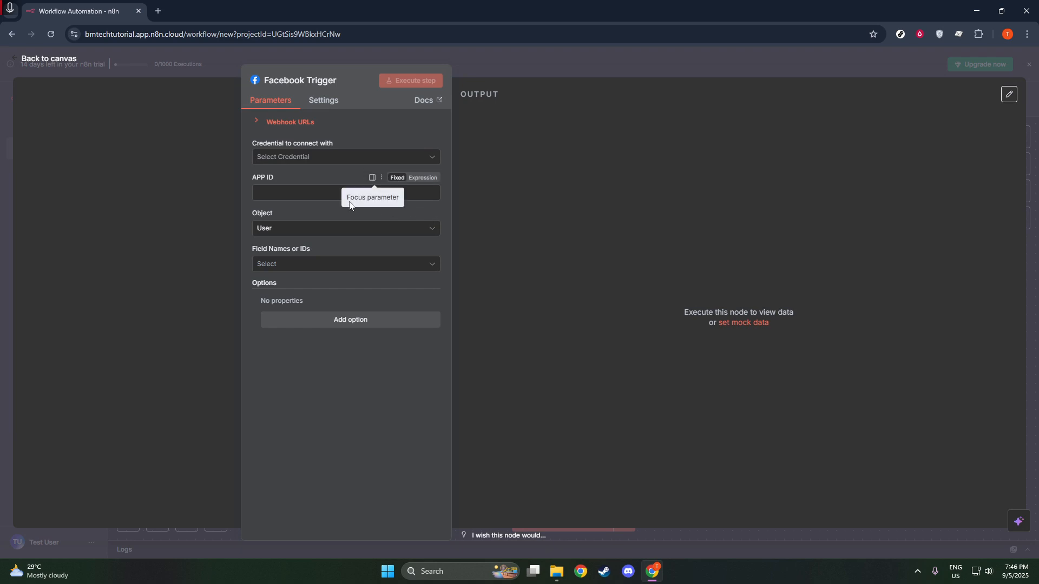
click(345, 228)
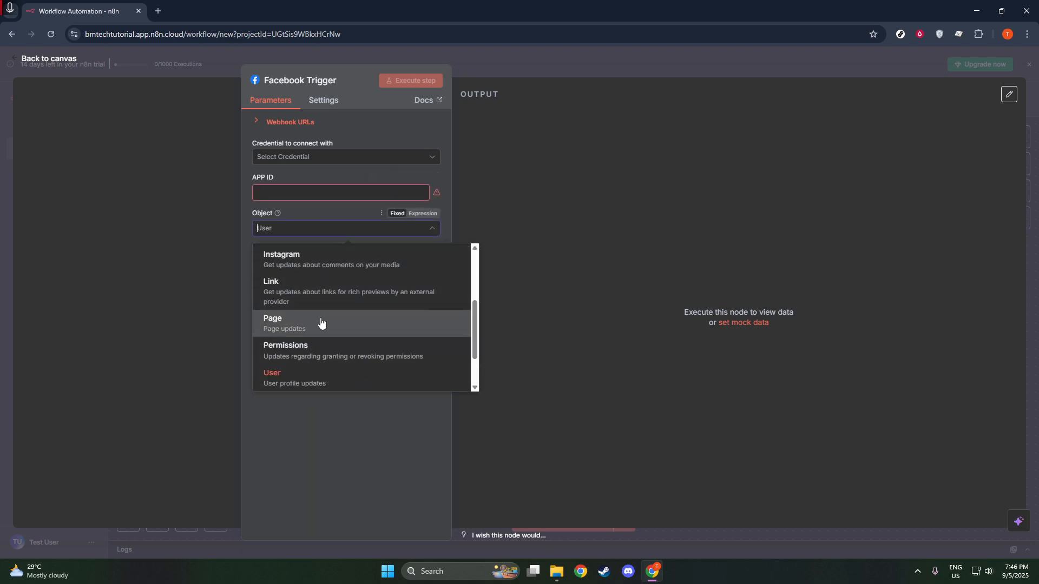
click(281, 259)
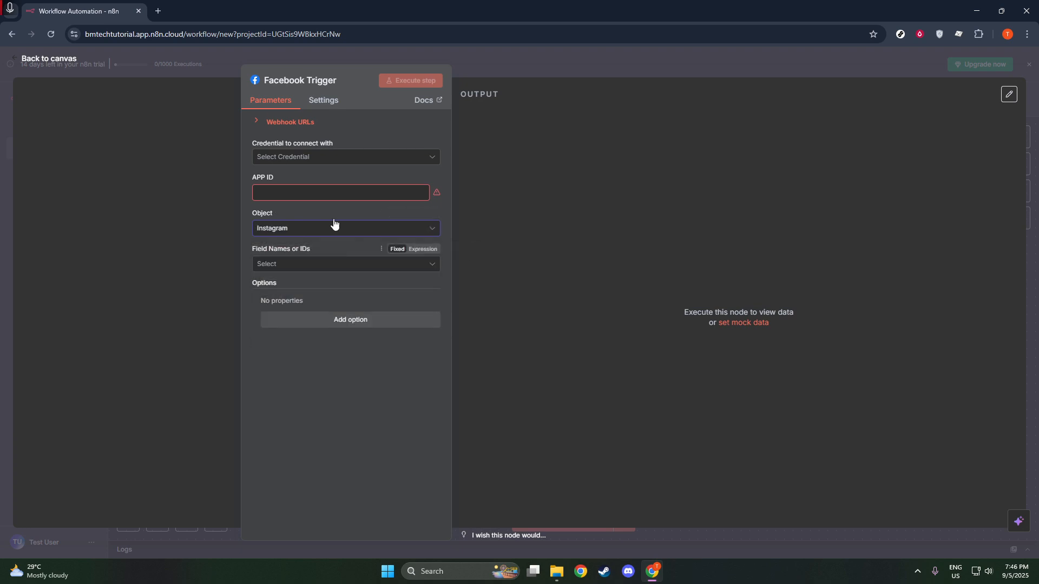